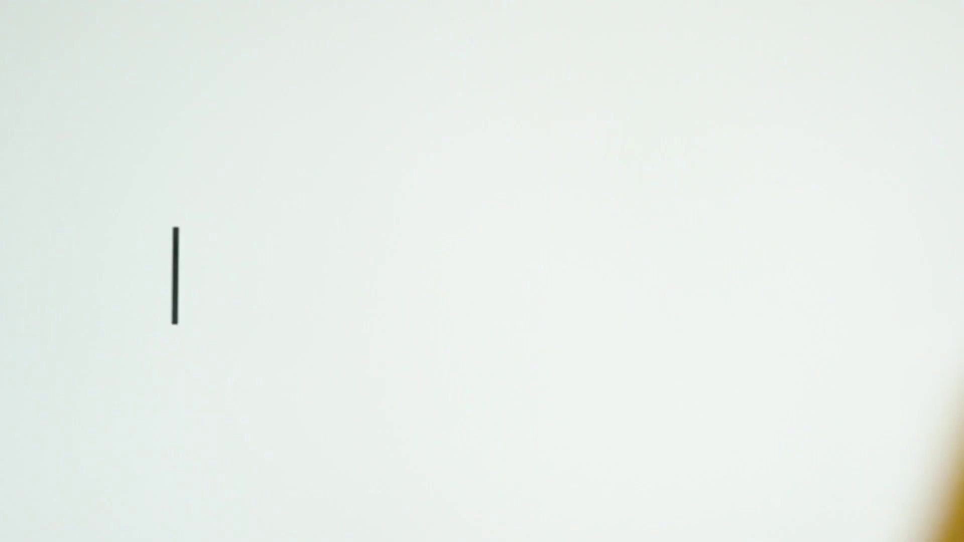
{"action": "type", "text": "Thank you."}
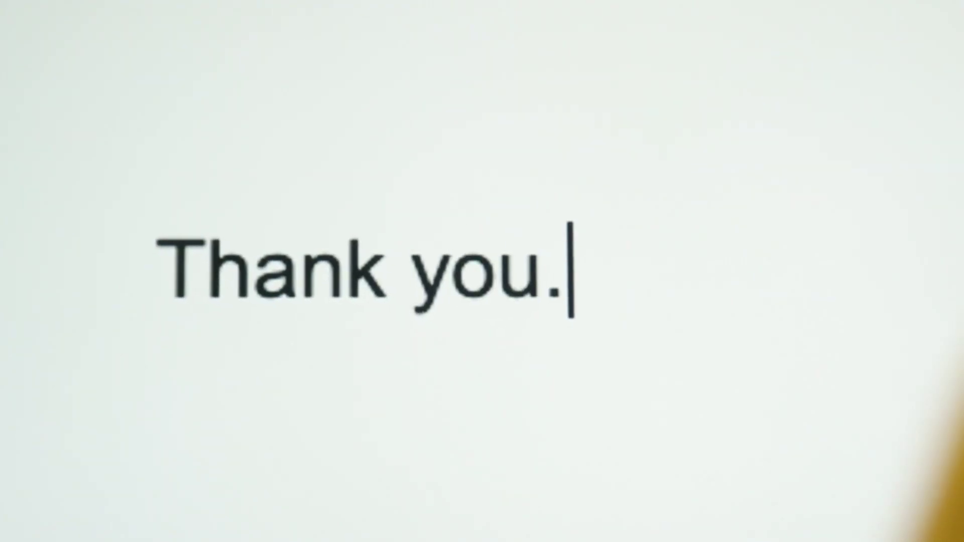